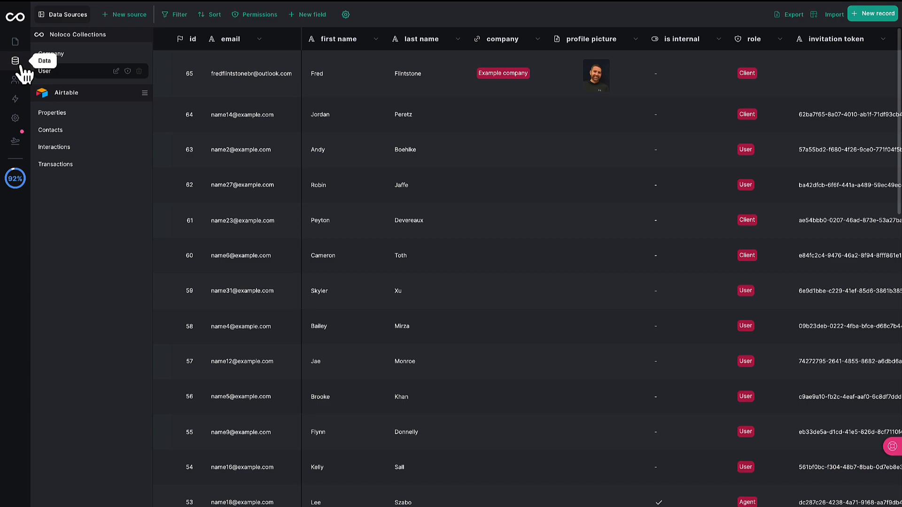
mouse_move(129, 196)
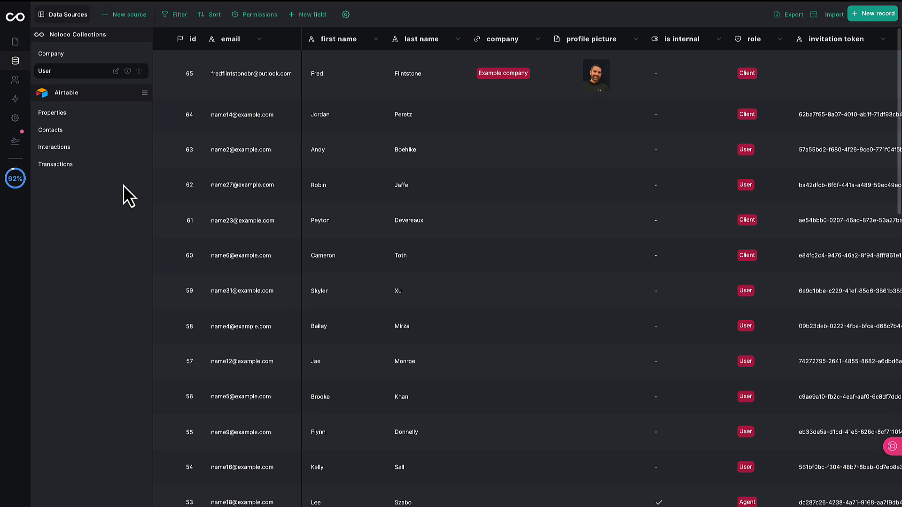
- Browse the Properties, Interactions and Transactions tables and peek at a transaction's Status choices
left_click(52, 111)
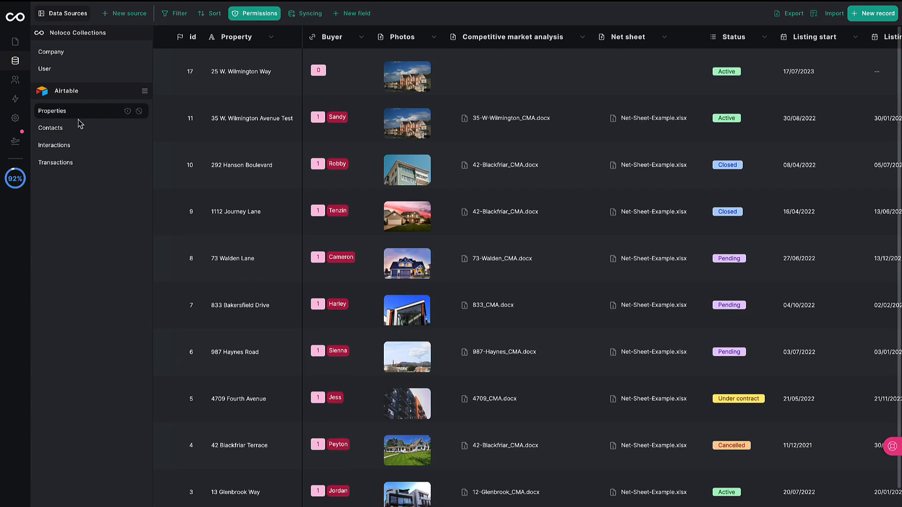
left_click(54, 145)
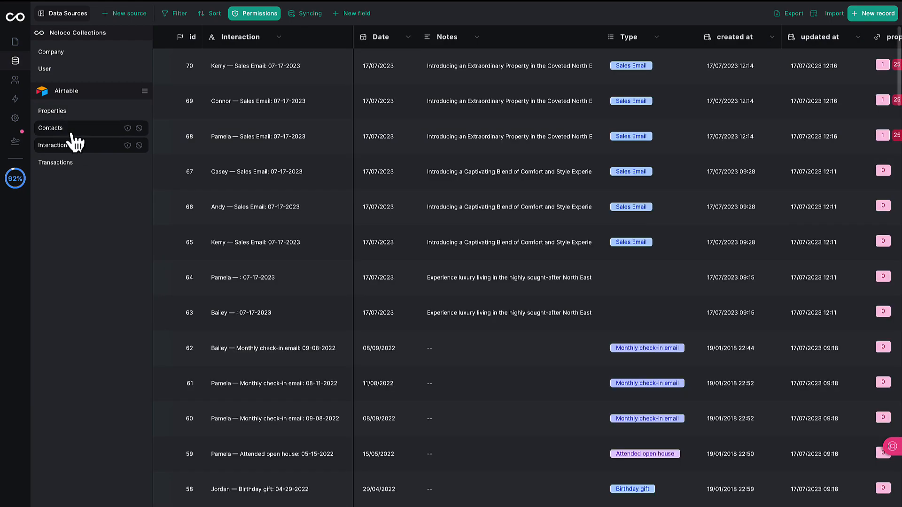
left_click(55, 162)
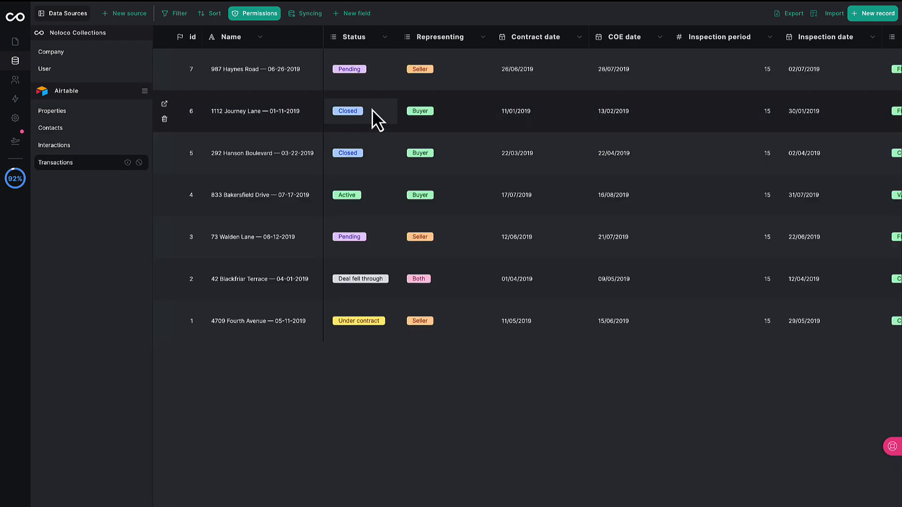
left_click(350, 69)
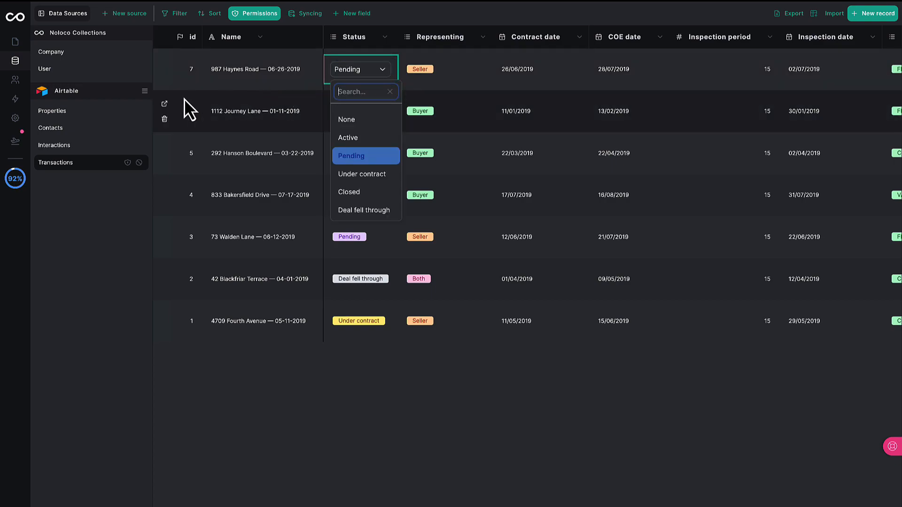
left_click(15, 109)
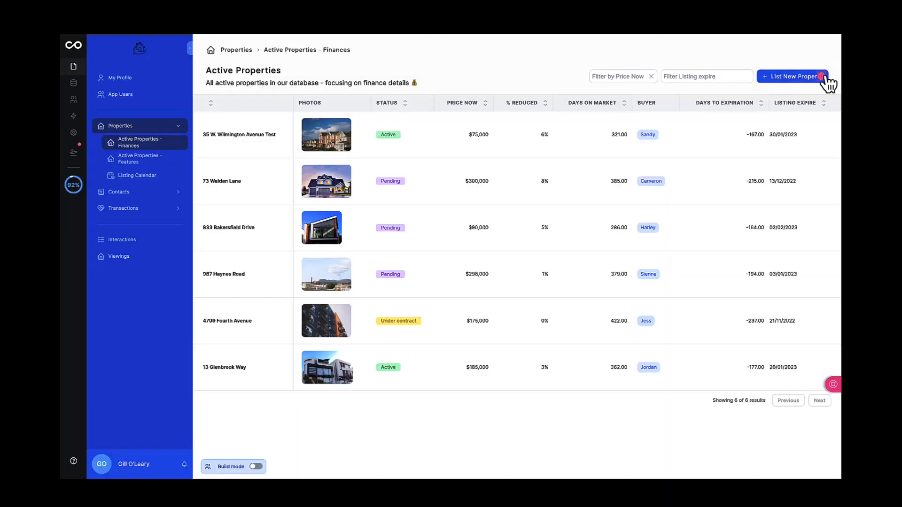
left_click(792, 76)
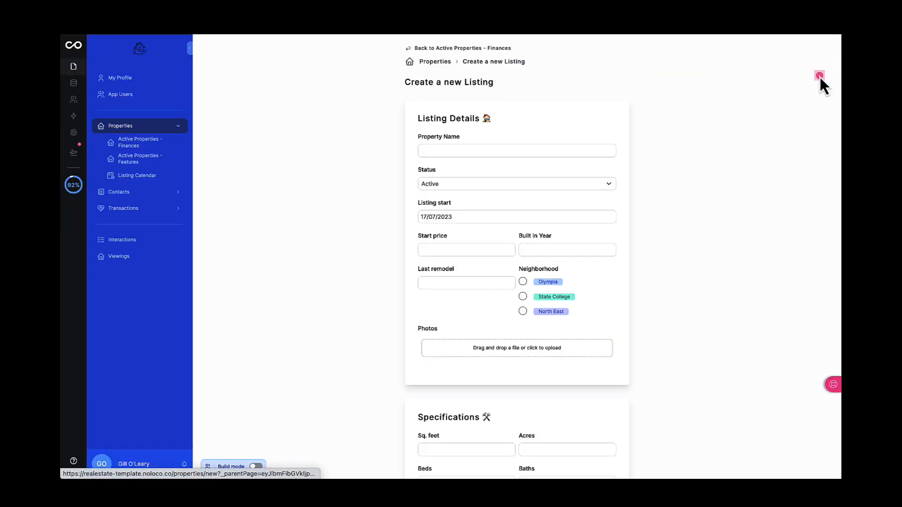
type("25 W. Wilmington Way")
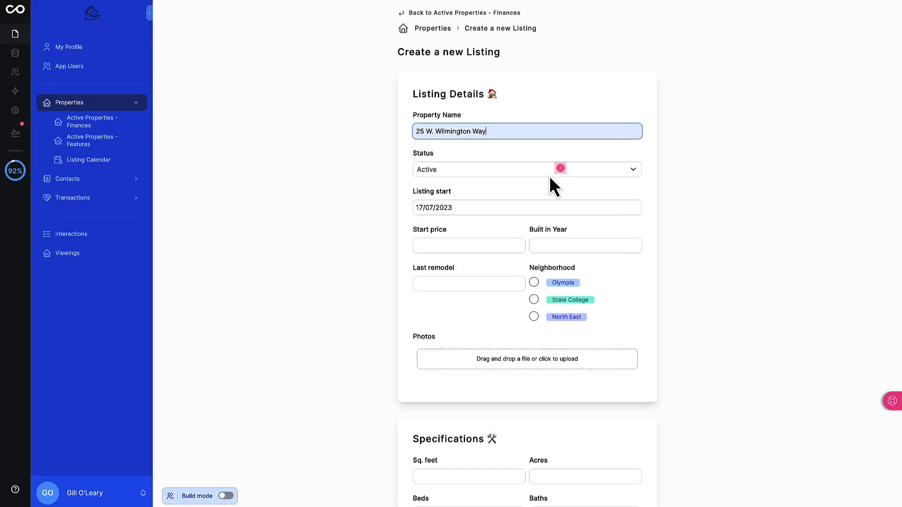
type("2012")
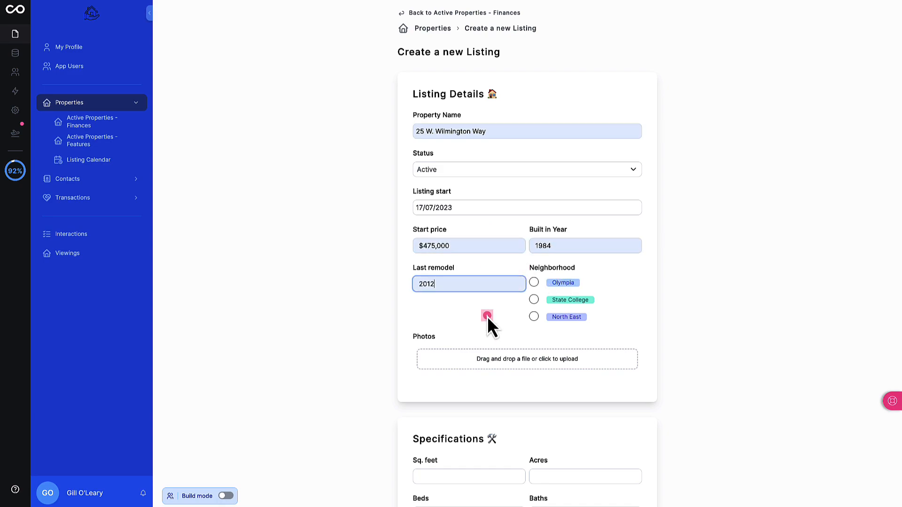
left_click(526, 359)
type("3")
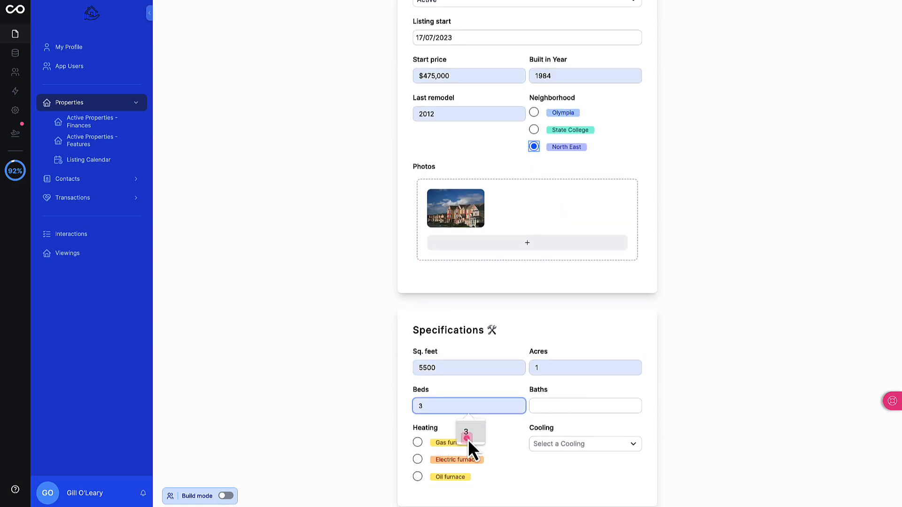
type("2")
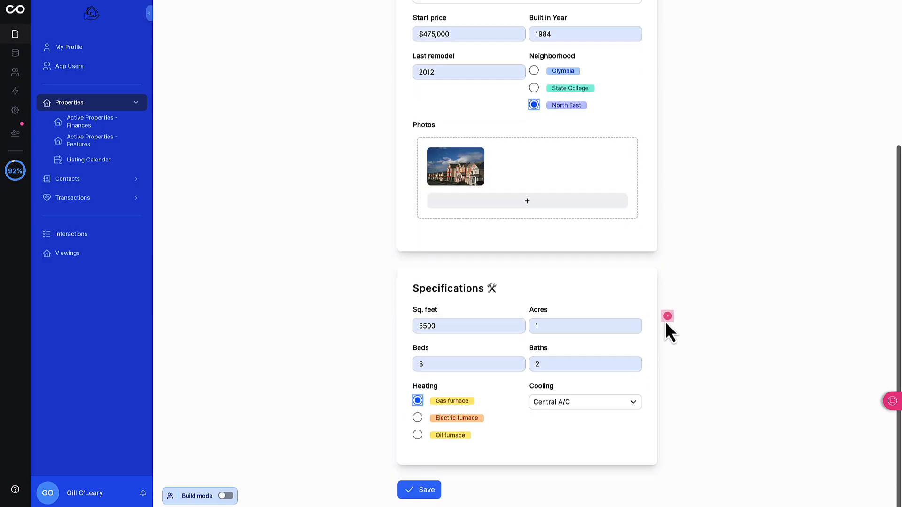
left_click(419, 490)
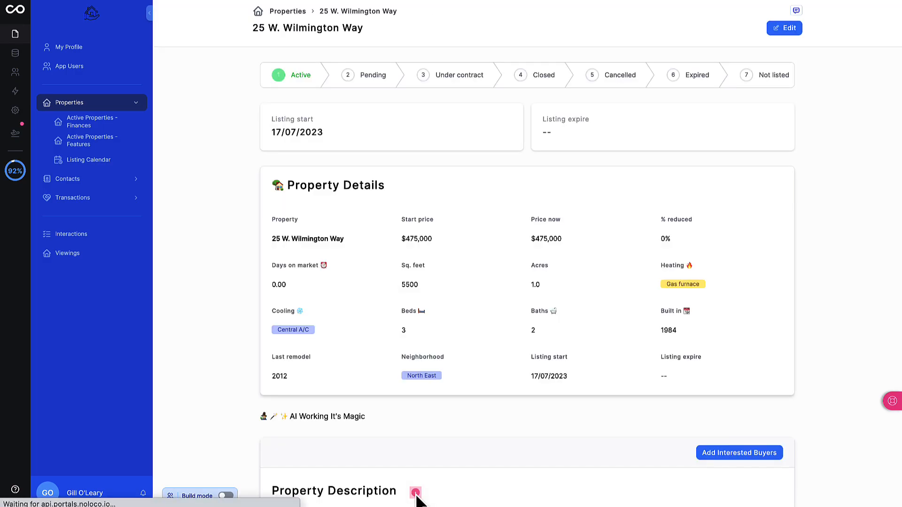
- Scroll down the property record to the Property Description section for the AI-generated Long Description
scroll("down", 3)
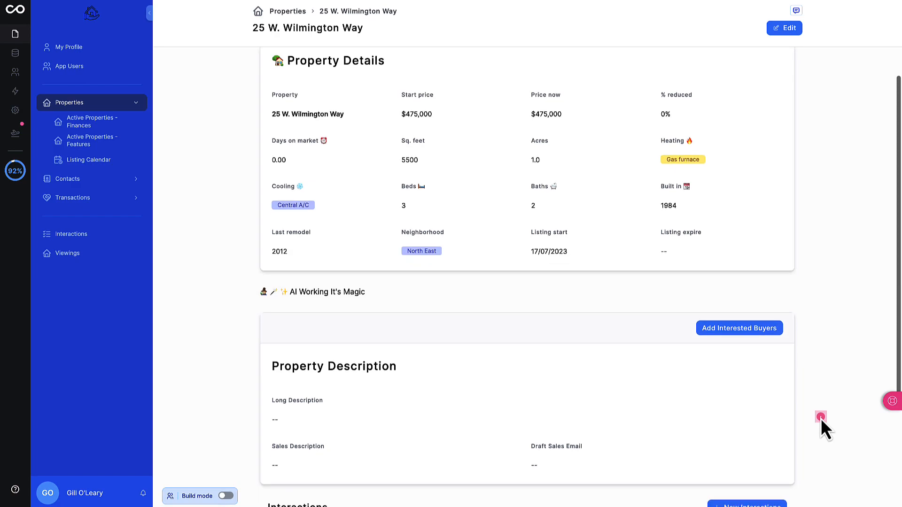
scroll("down", 3)
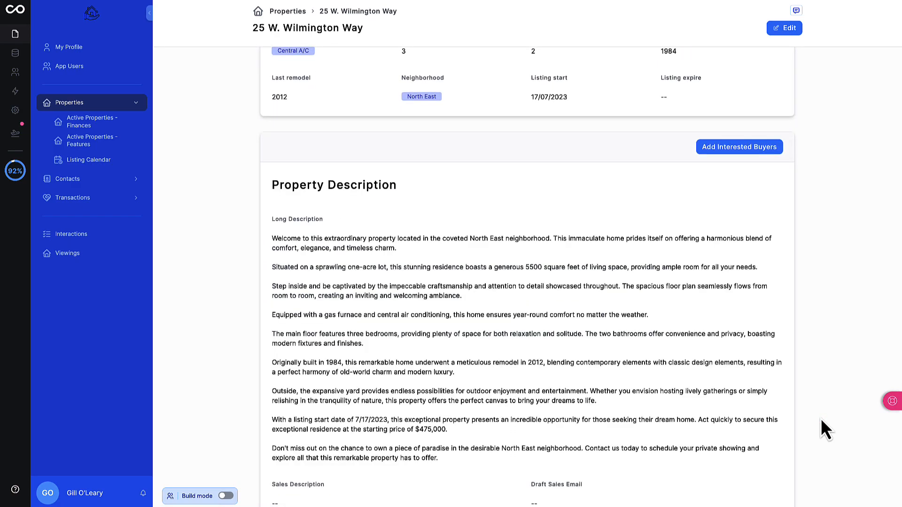
scroll("down", 3)
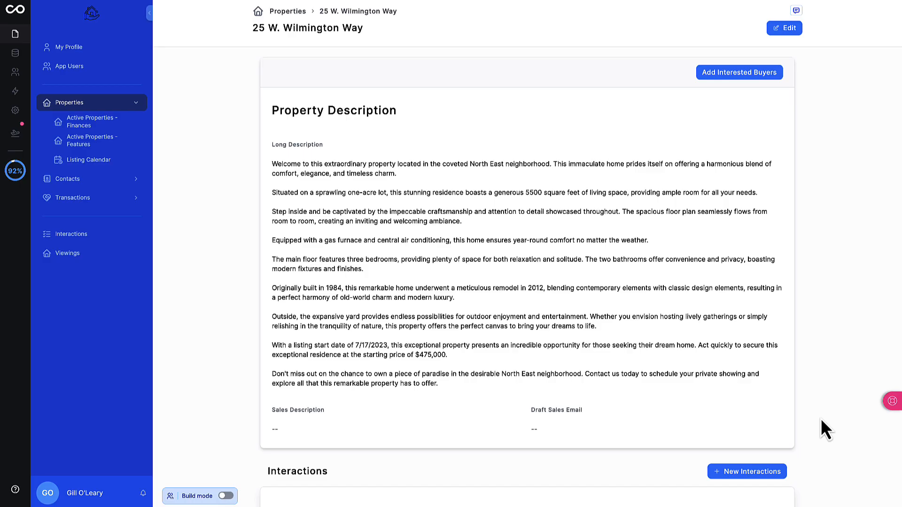
scroll("down", 3)
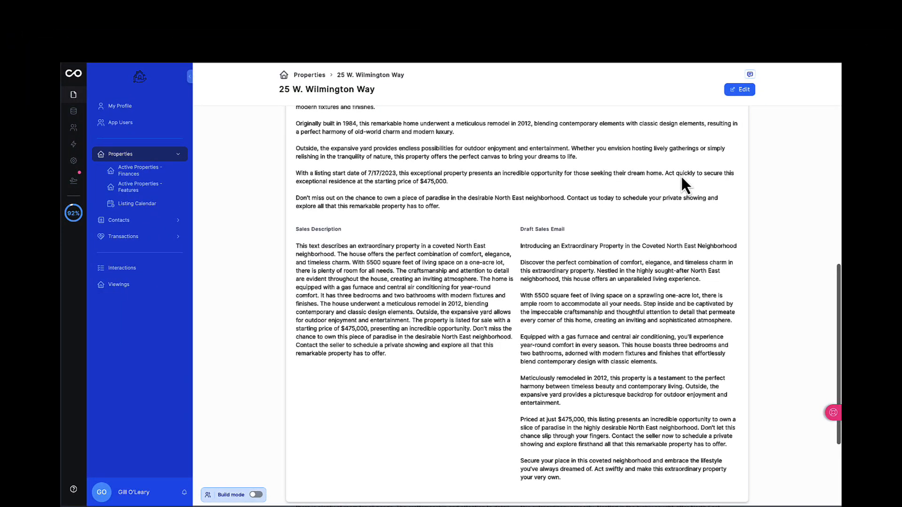
mouse_move(529, 239)
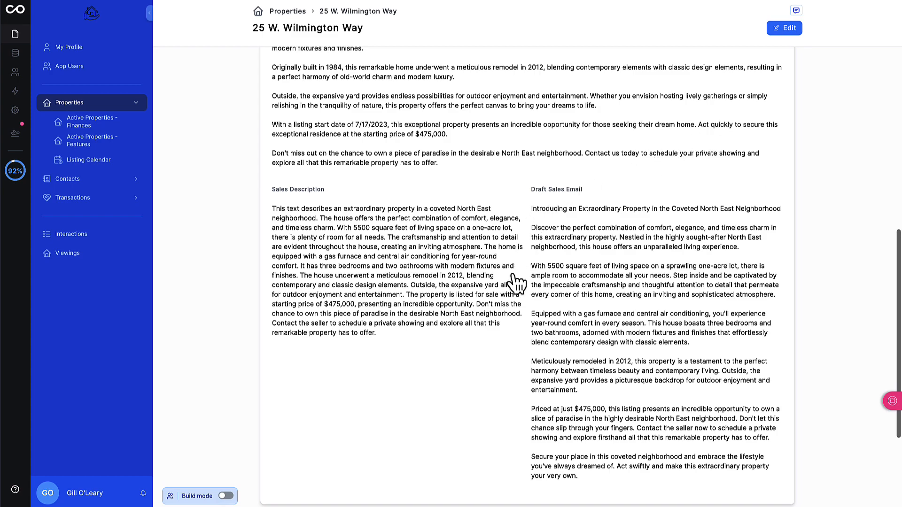
mouse_move(516, 316)
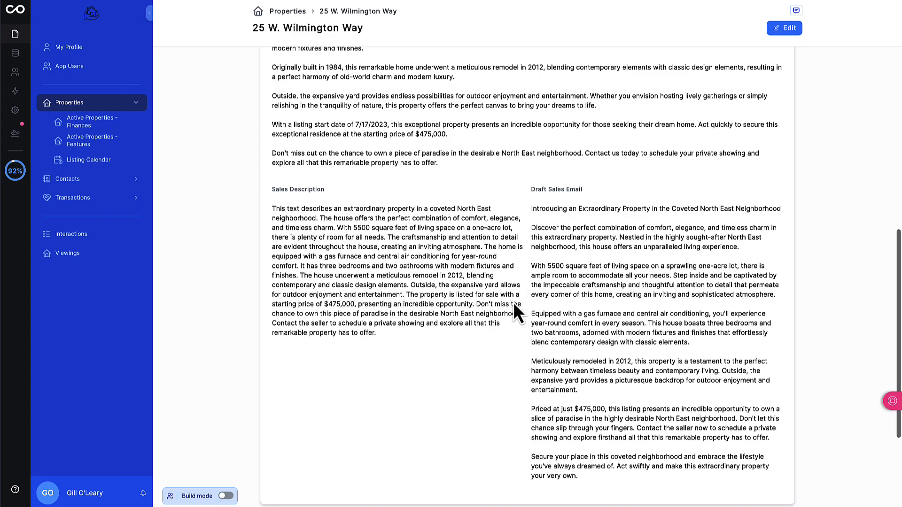
mouse_move(563, 403)
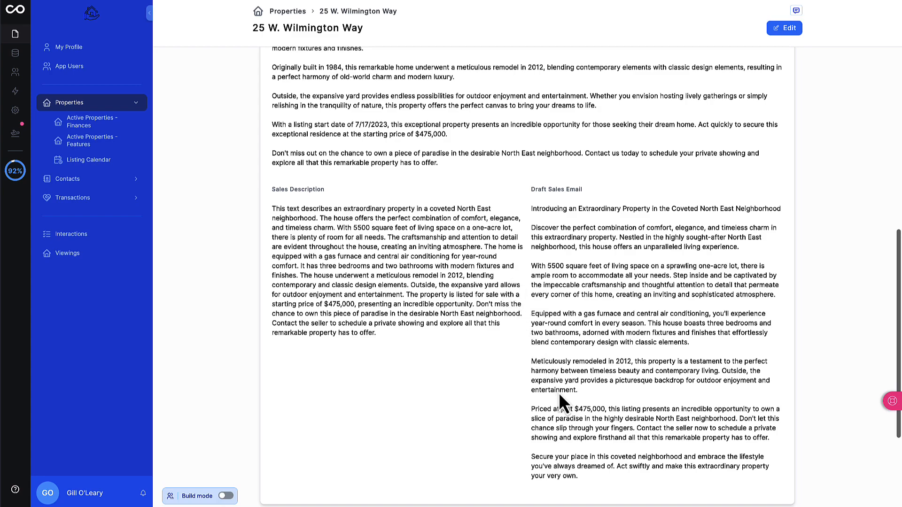
left_click(739, 125)
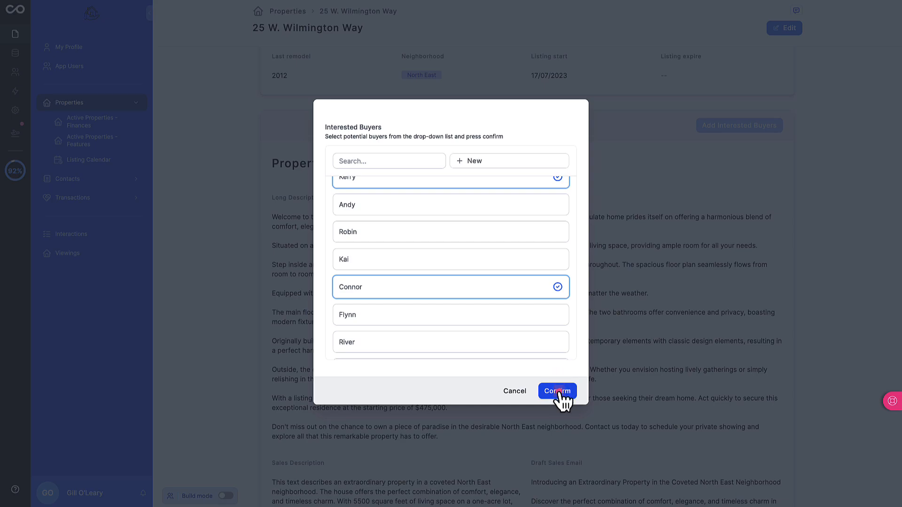
left_click(556, 391)
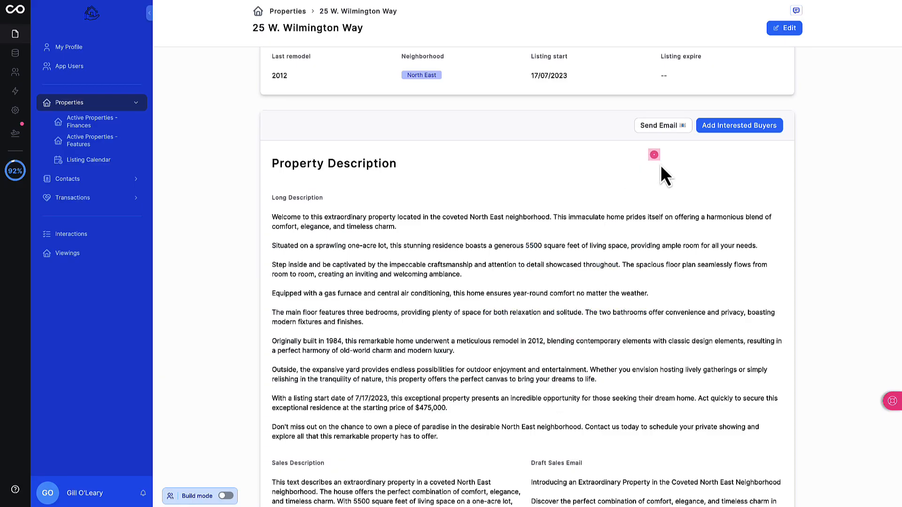
- Preview the sales email and confirm sending it to the interested buyers
left_click(660, 125)
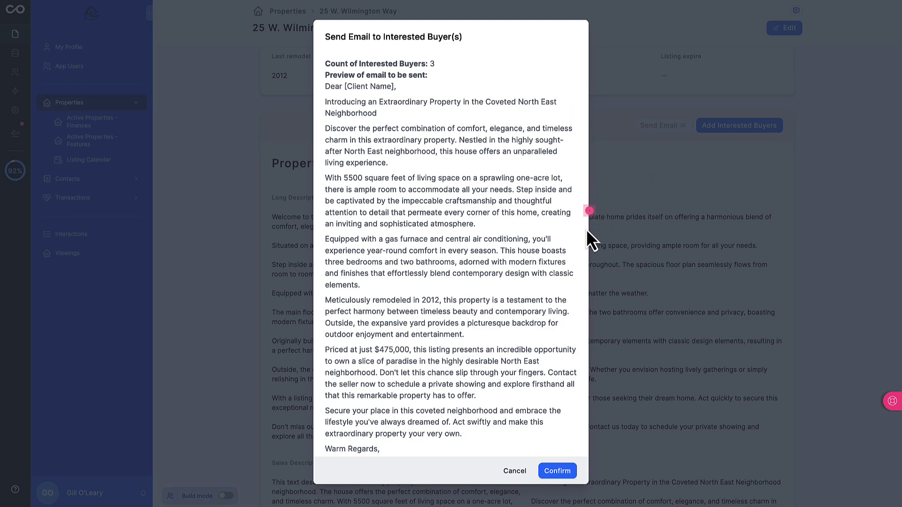
left_click(556, 471)
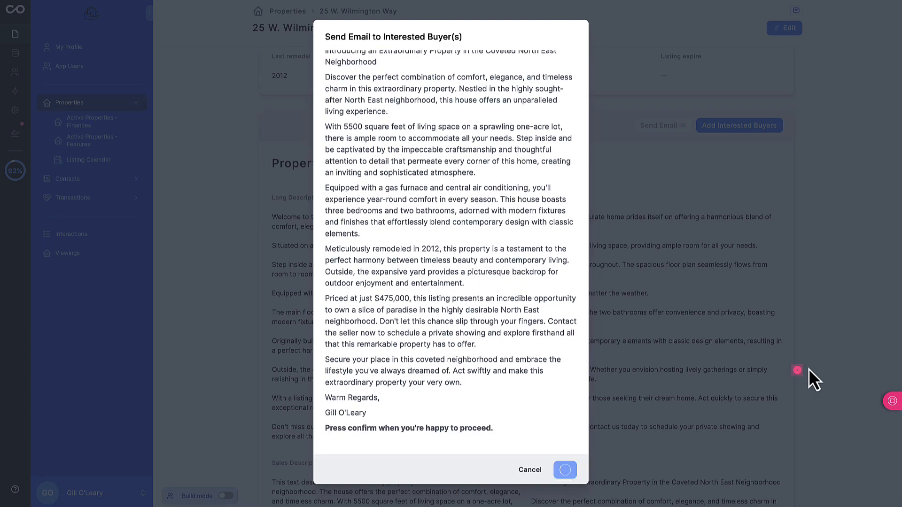
left_click(565, 470)
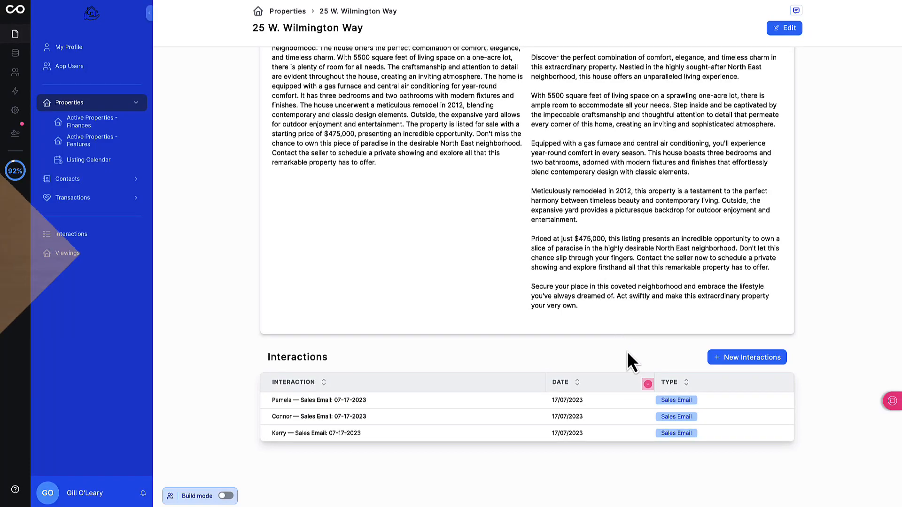